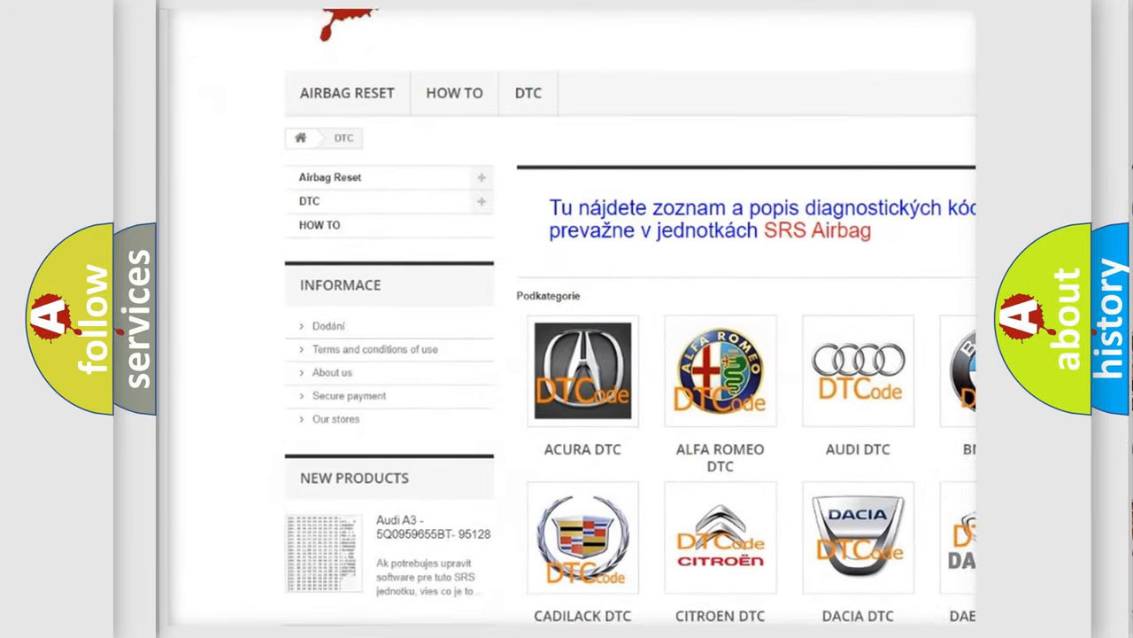
{"action": "scroll", "scroll_direction": "down", "scroll_amount": 3}
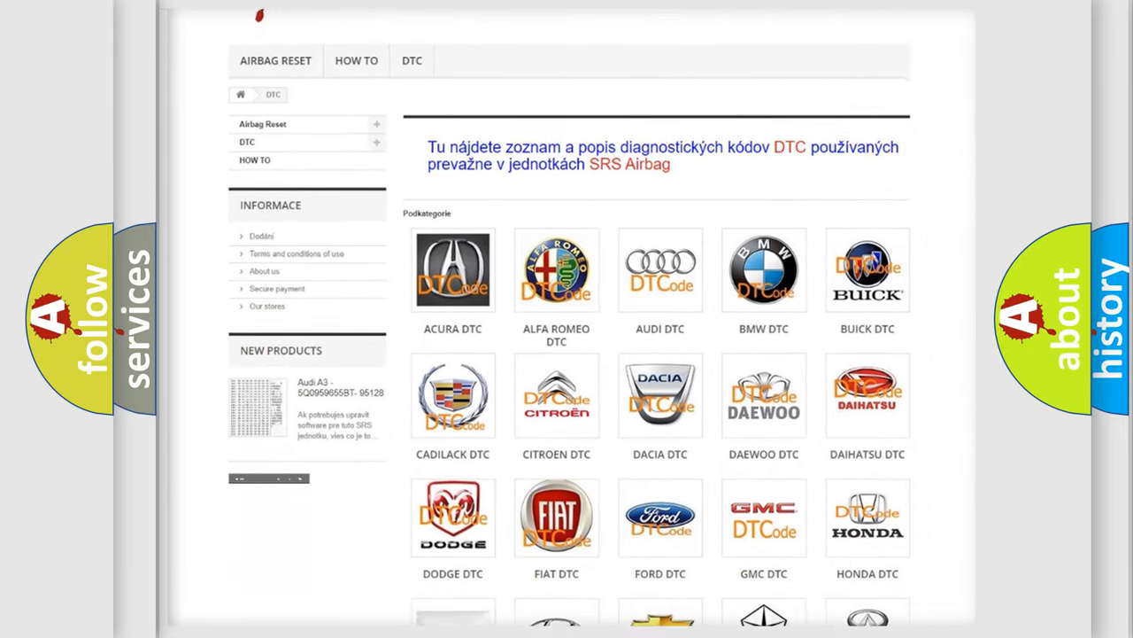
{"action": "scroll", "scroll_direction": "down", "scroll_amount": 3}
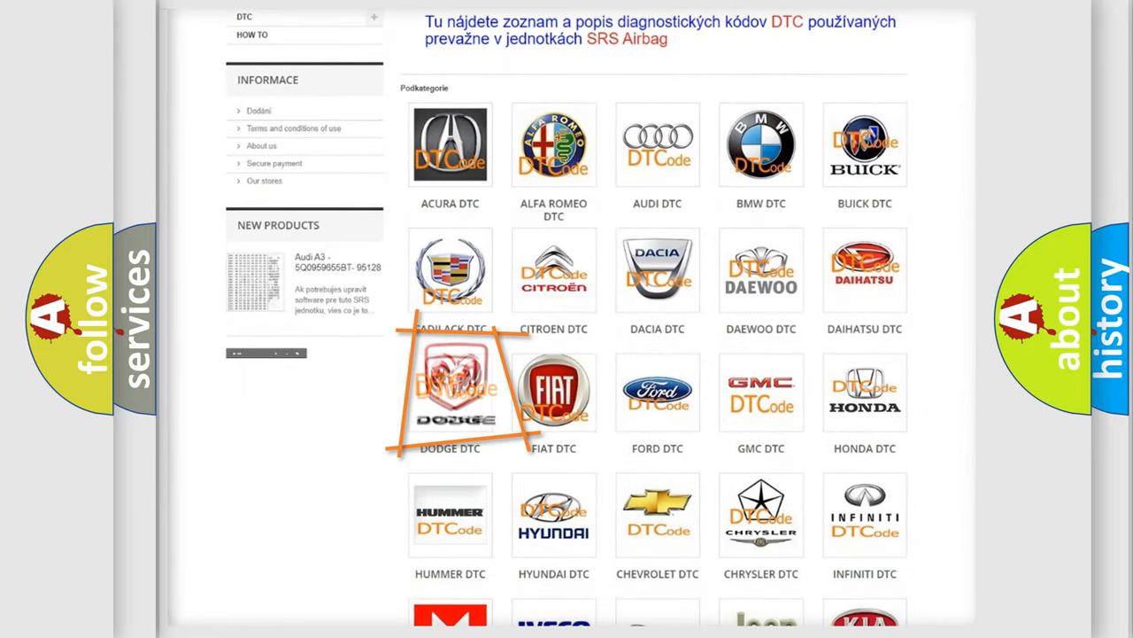